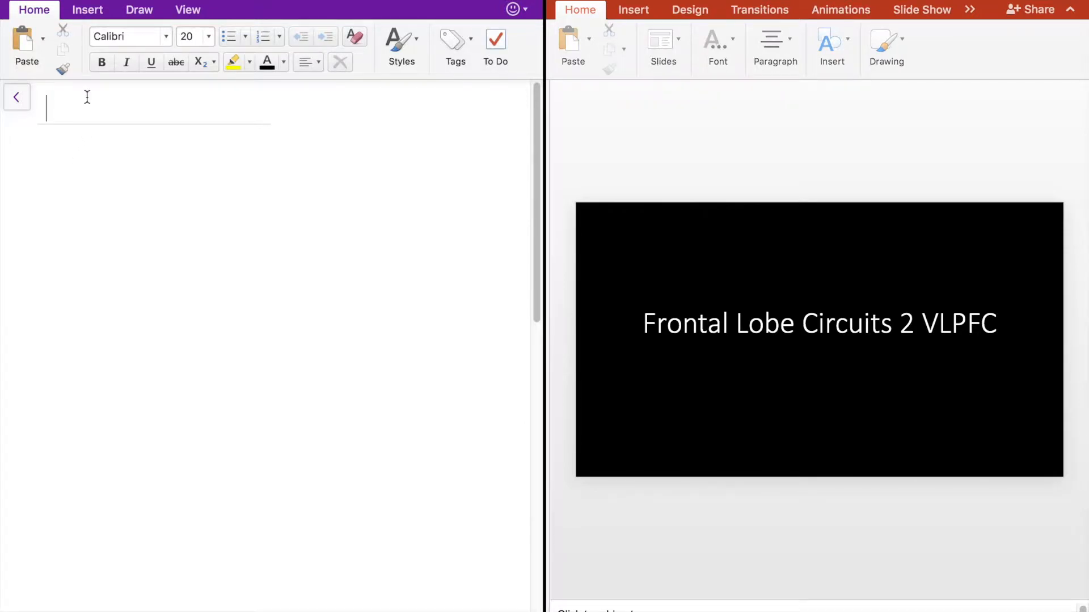
type("Ventrola")
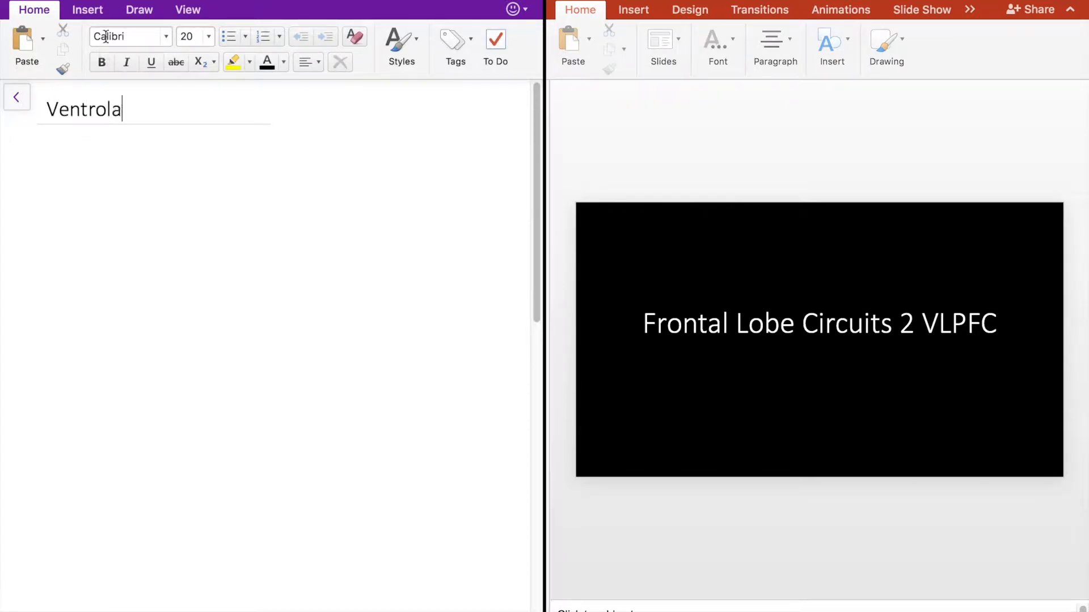
type("teral Prefr")
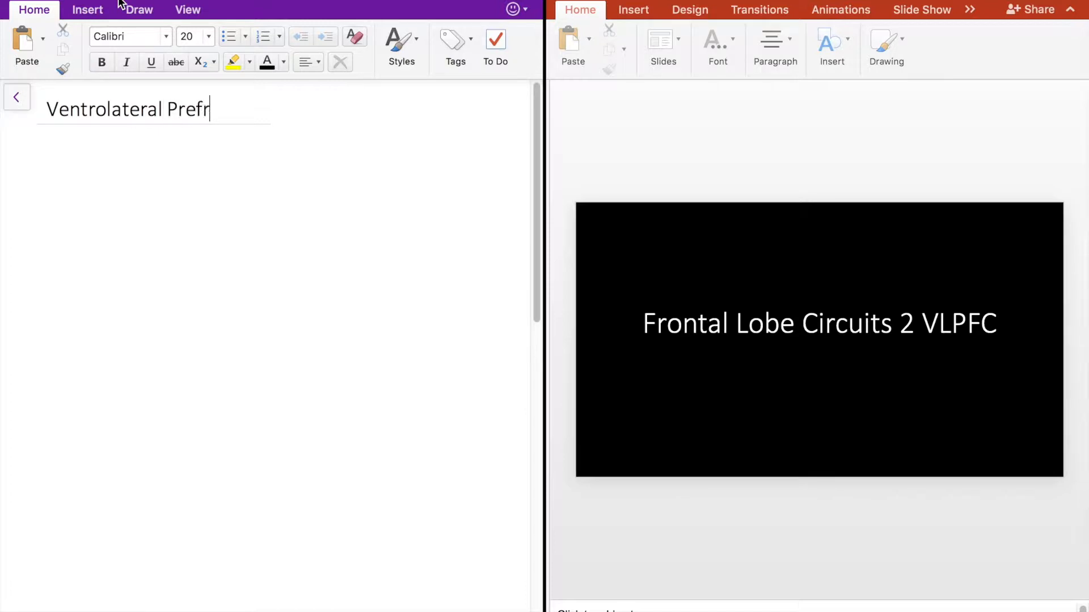
type("ontal Cortex")
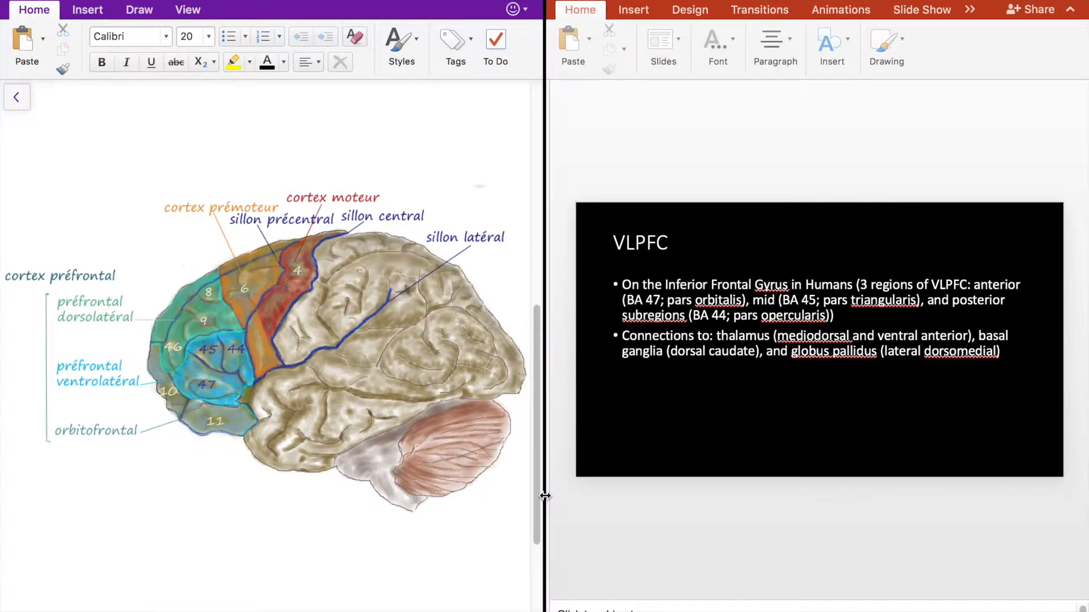
mouse_move(370, 400)
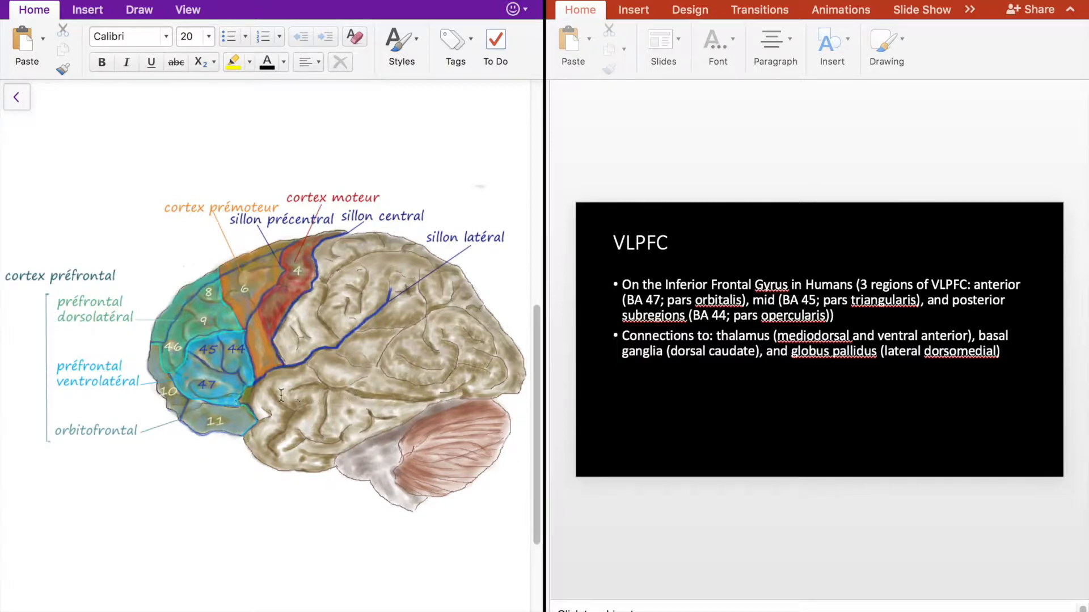
mouse_move(182, 376)
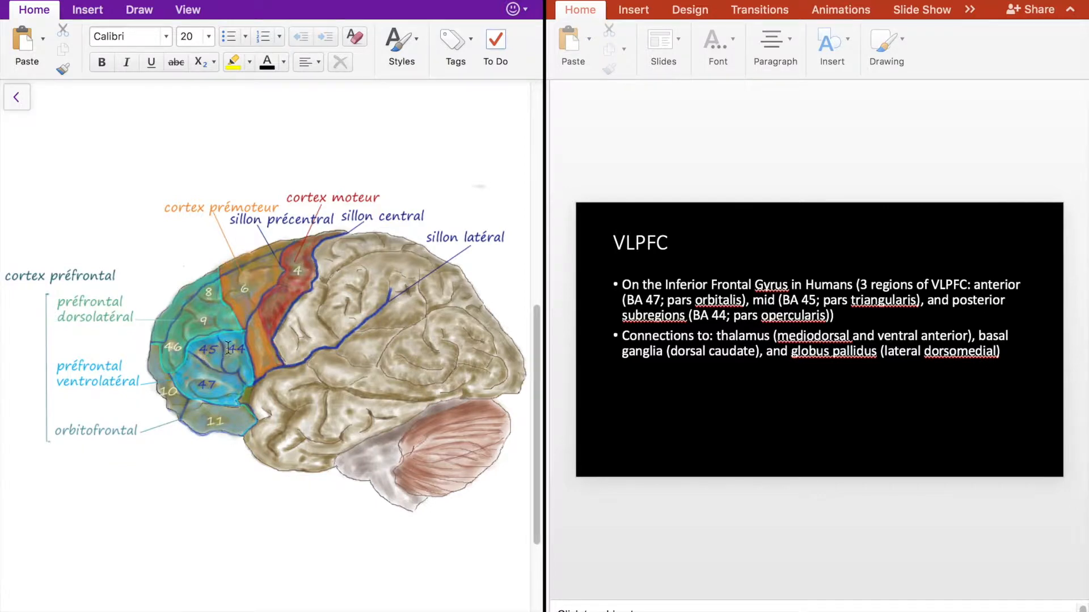
mouse_move(217, 372)
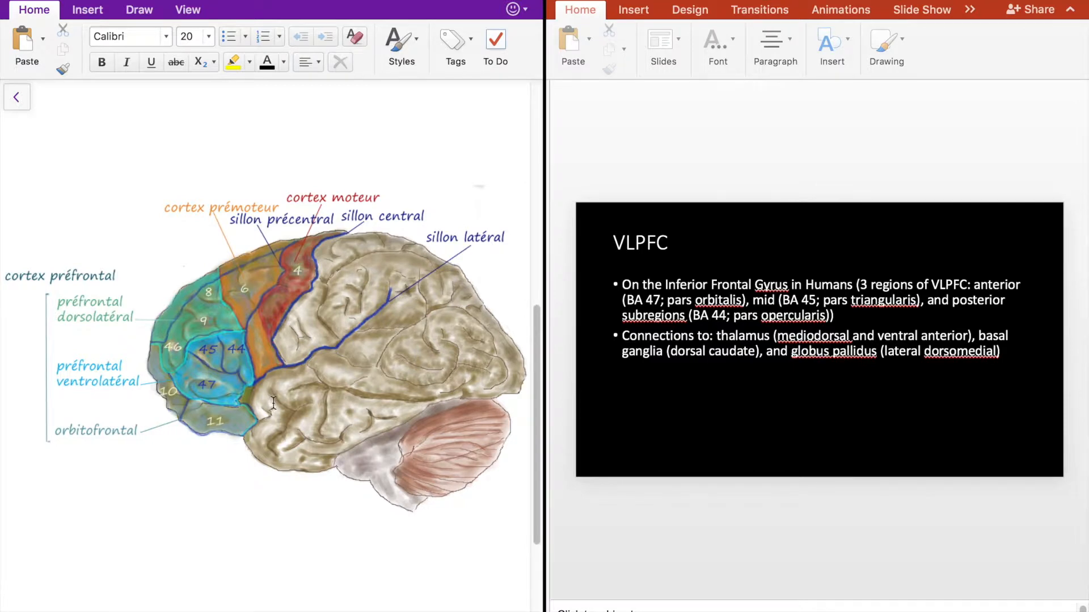
mouse_move(227, 373)
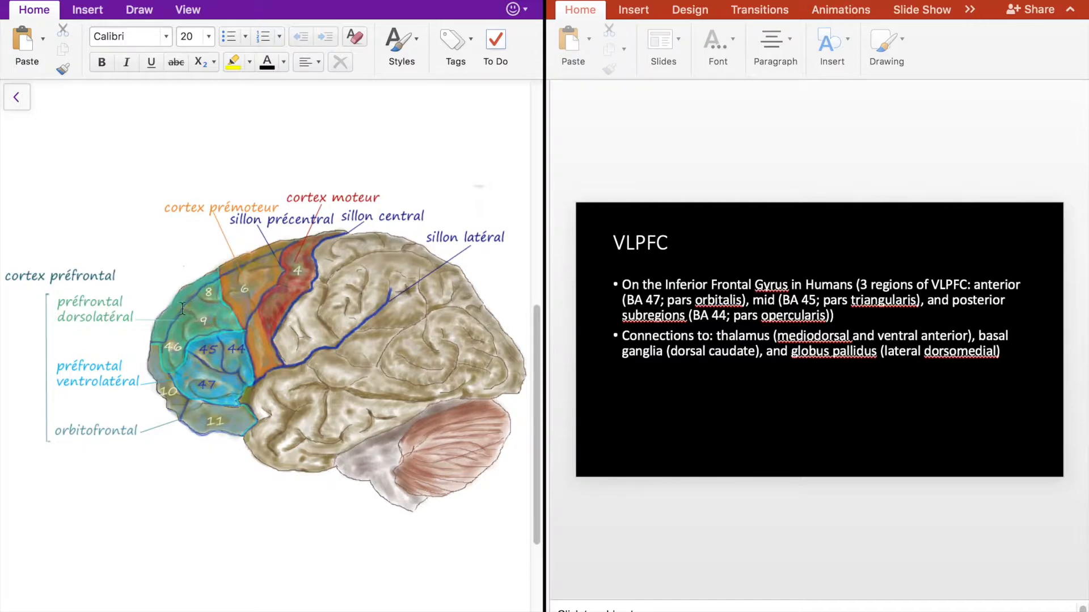
mouse_move(232, 410)
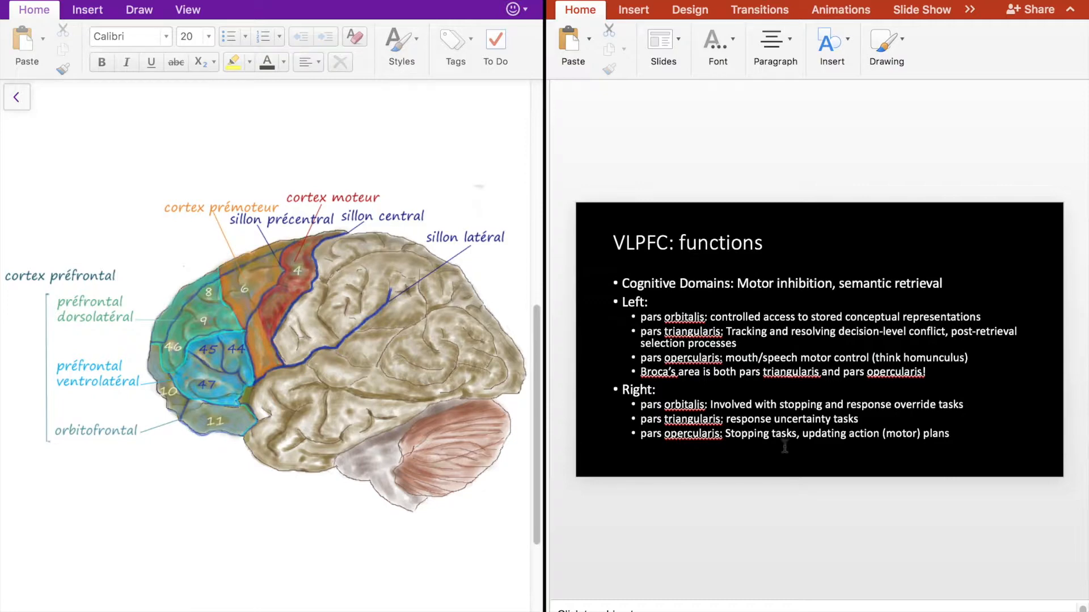
mouse_move(763, 507)
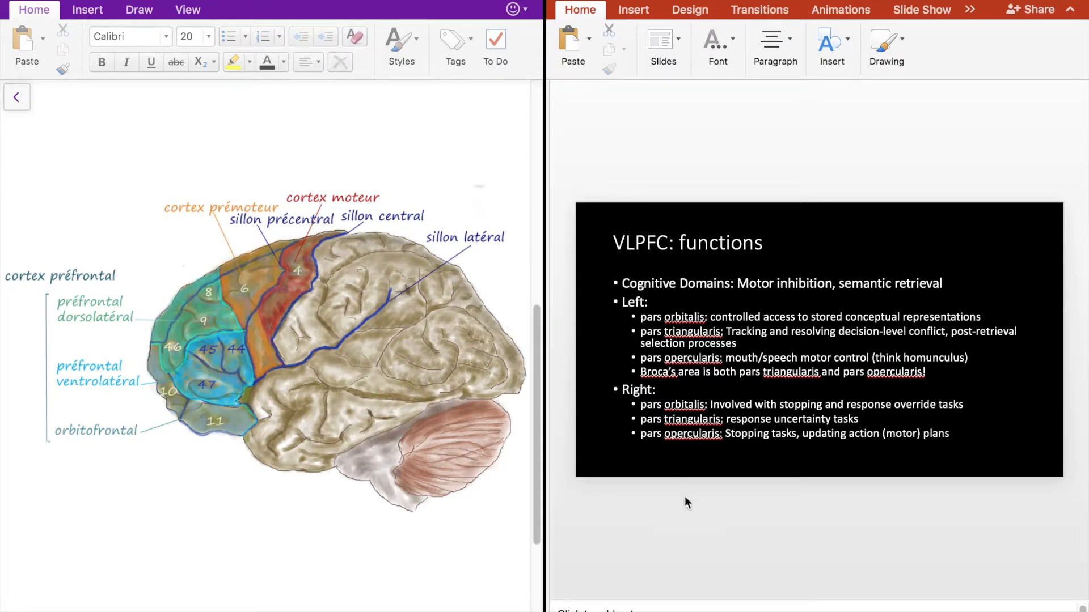
mouse_move(700, 534)
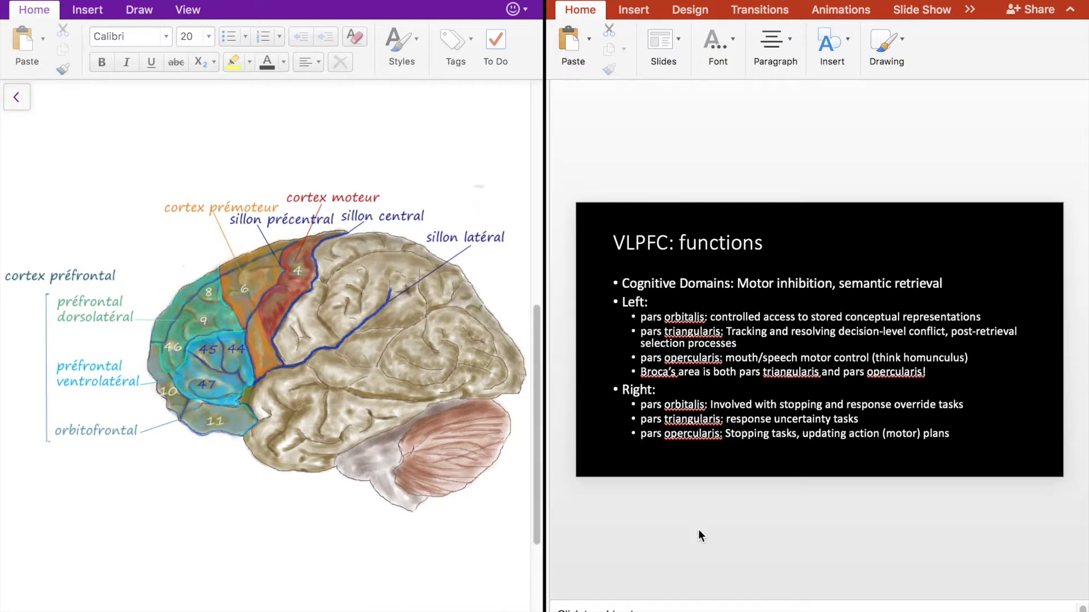
mouse_move(689, 527)
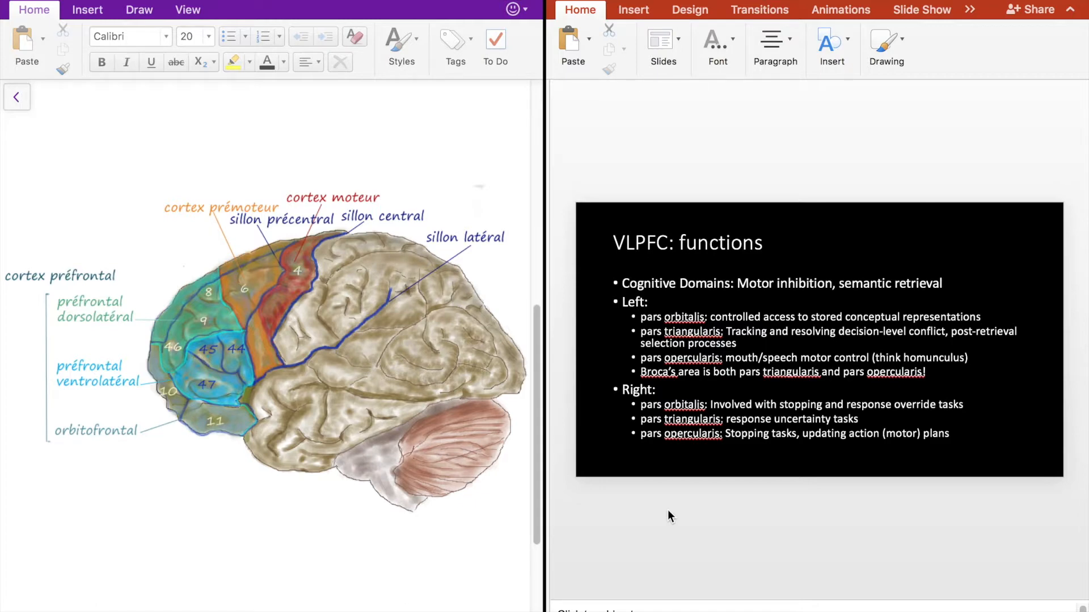
mouse_move(623, 516)
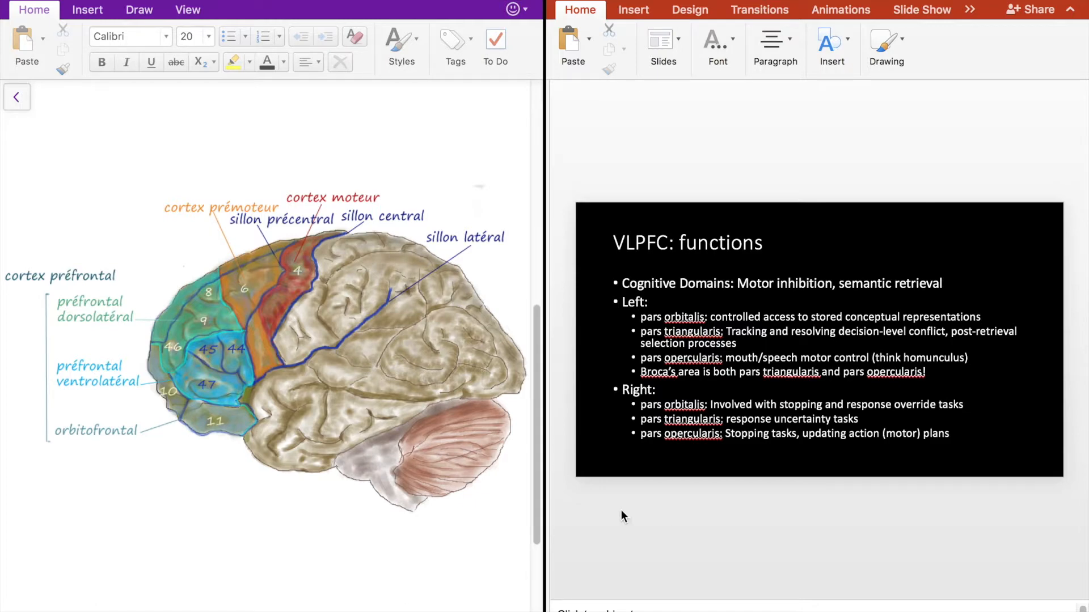
mouse_move(206, 363)
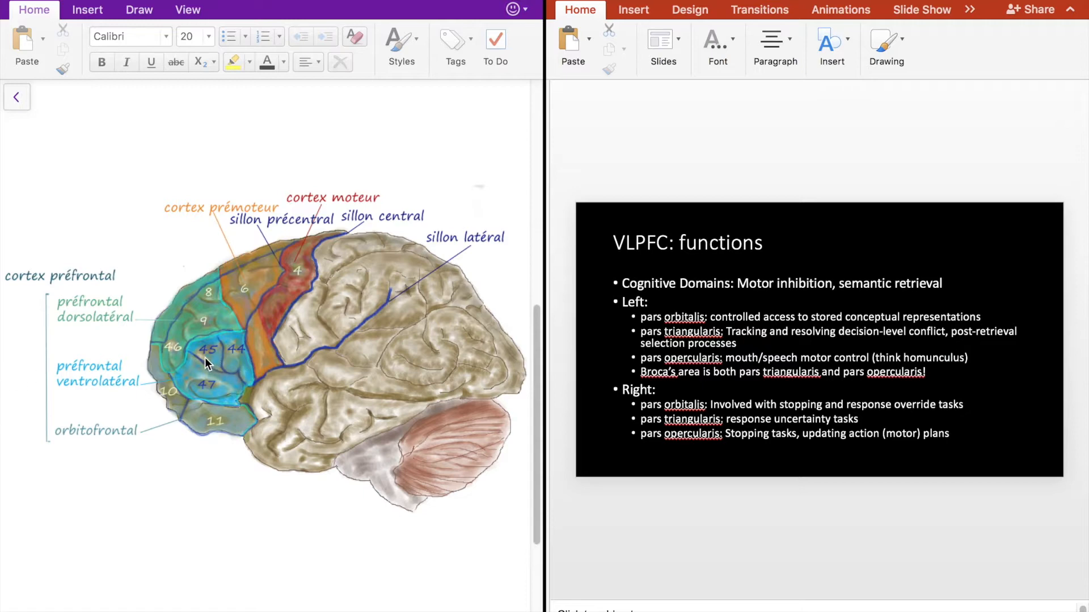
mouse_move(219, 372)
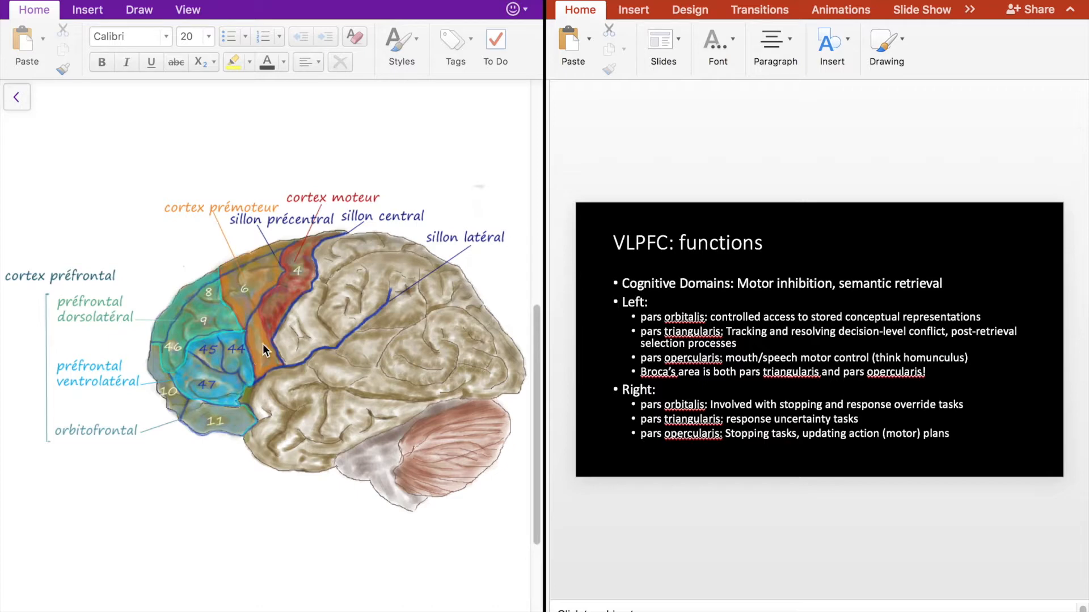
mouse_move(257, 357)
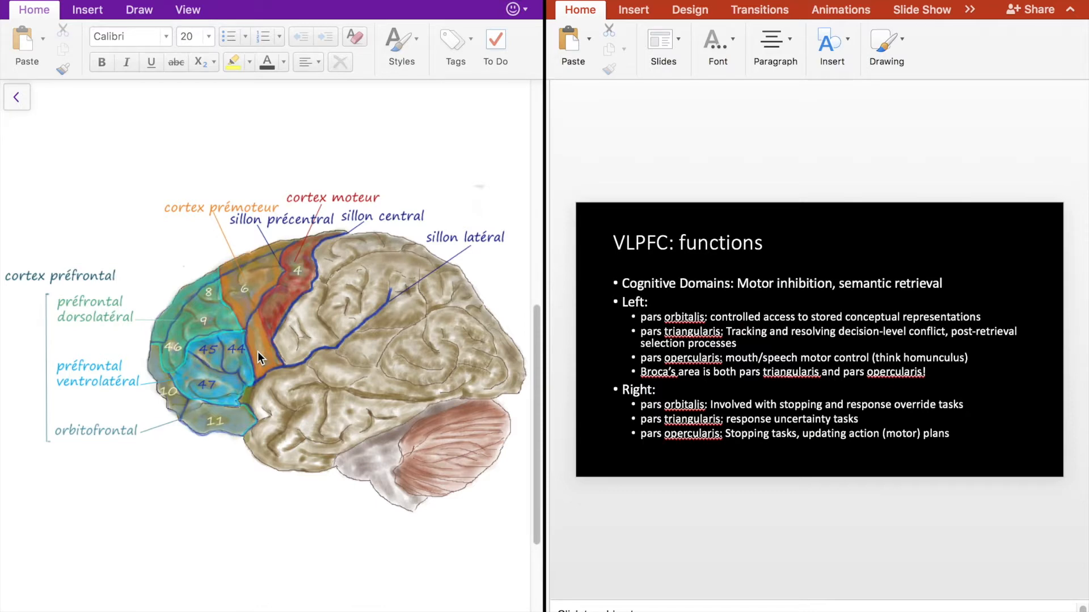
mouse_move(794, 525)
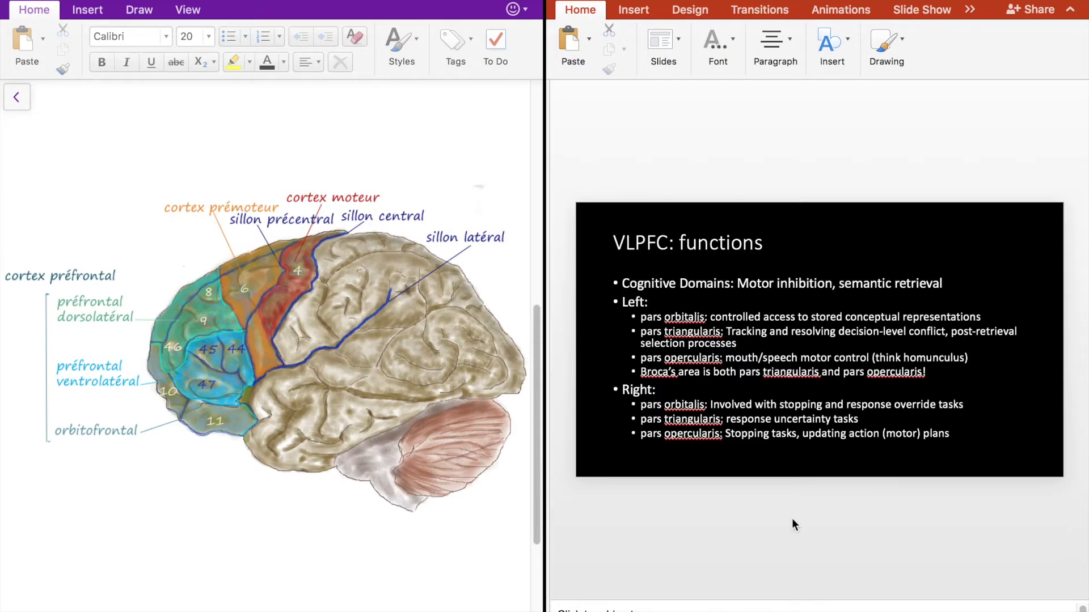